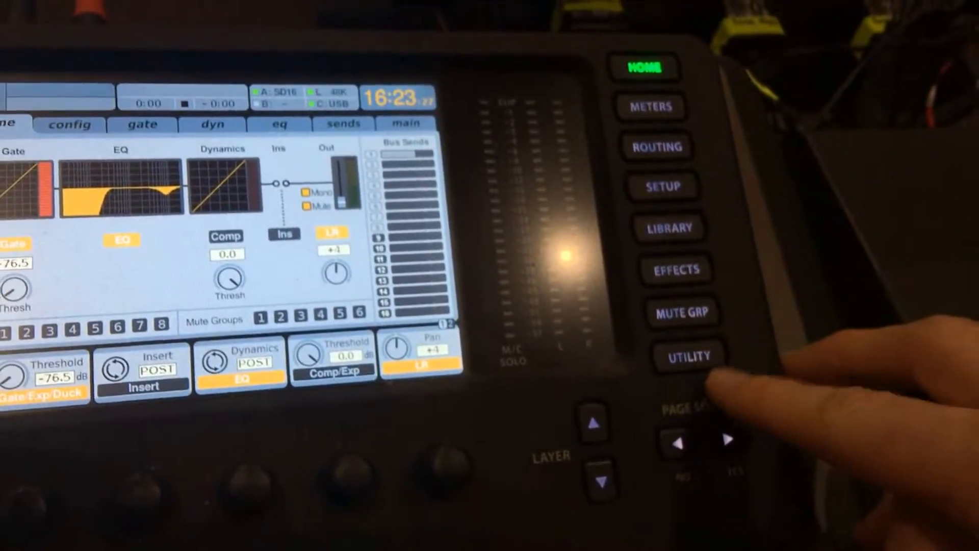
- Open the Utility channel preset library for channel 15
{"action": "left_click", "coordinate": [688, 356]}
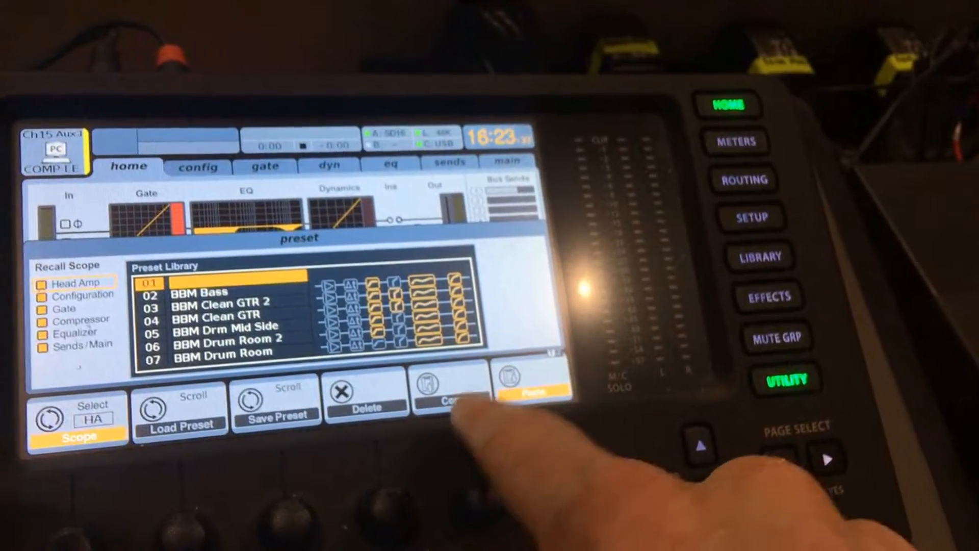
- Copy channel 15's settings from the Utility preset page
{"action": "left_click", "coordinate": [529, 400]}
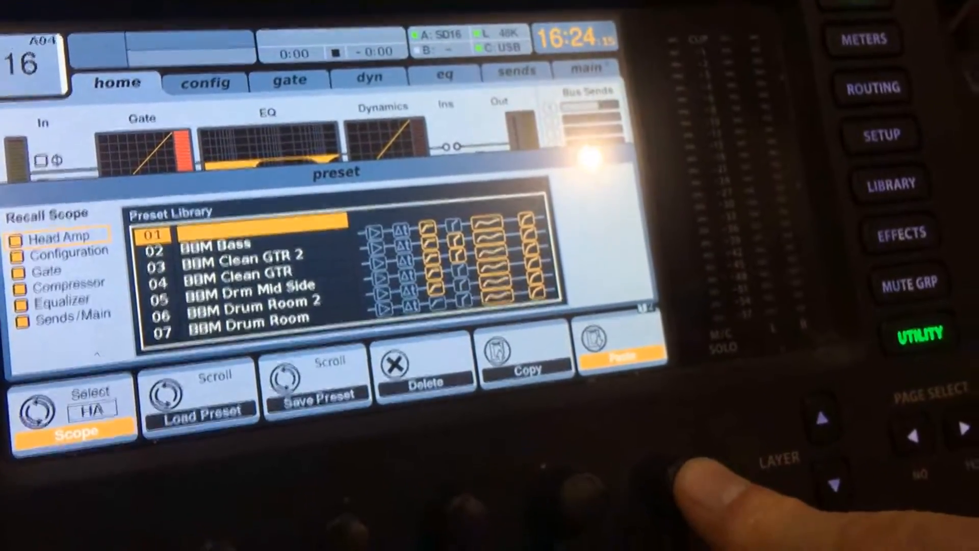
- Paste channel 15's settings onto channel 16 and open its scribble strip setup
{"action": "left_click", "coordinate": [617, 350]}
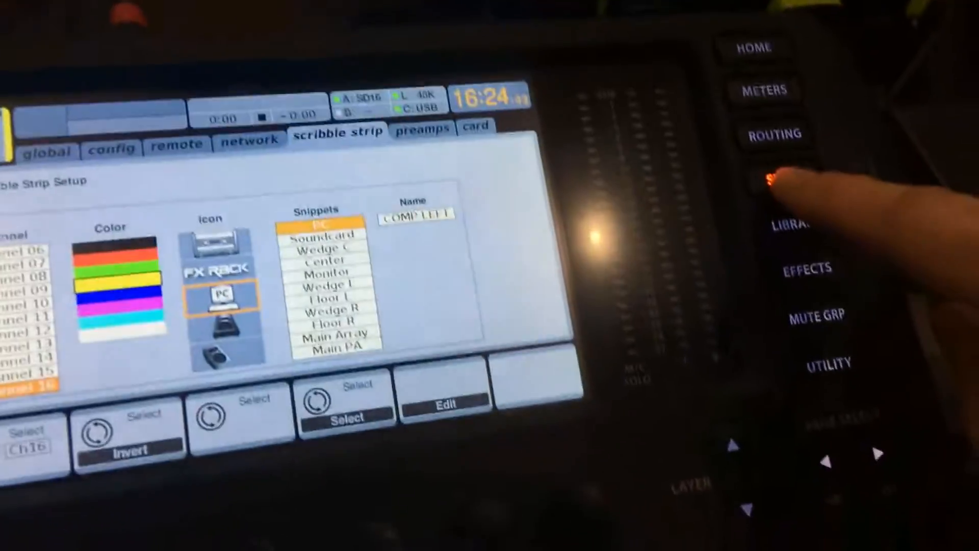
{"action": "left_click", "coordinate": [773, 181]}
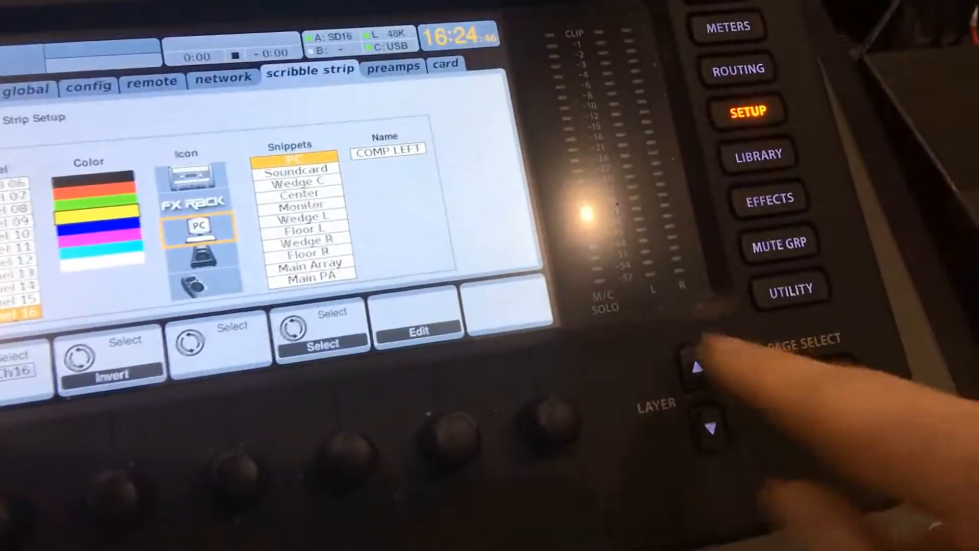